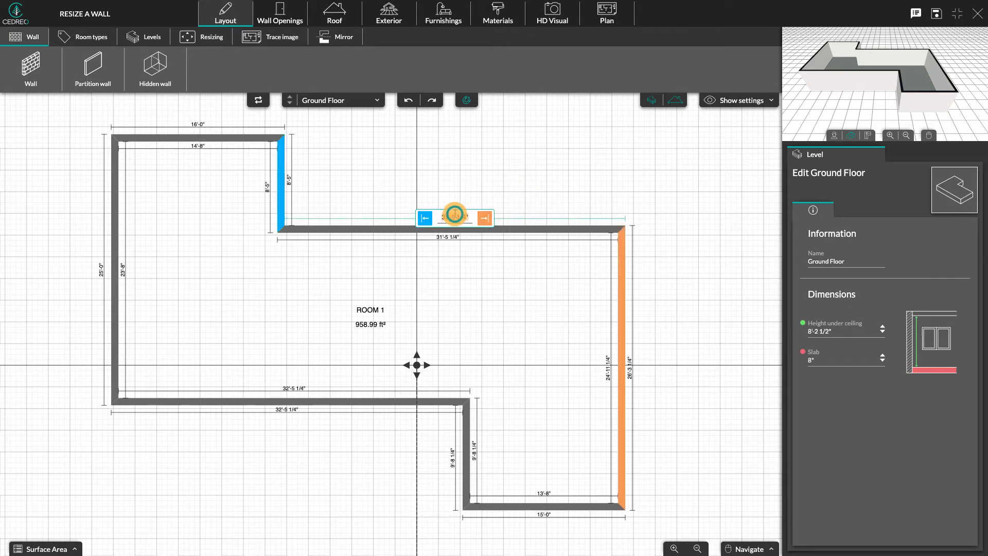
Step: Enter 32' as the new length in the top wall's dimension box
{"action": "left_click", "coordinate": [454, 217]}
{"action": "type", "text": "32"}
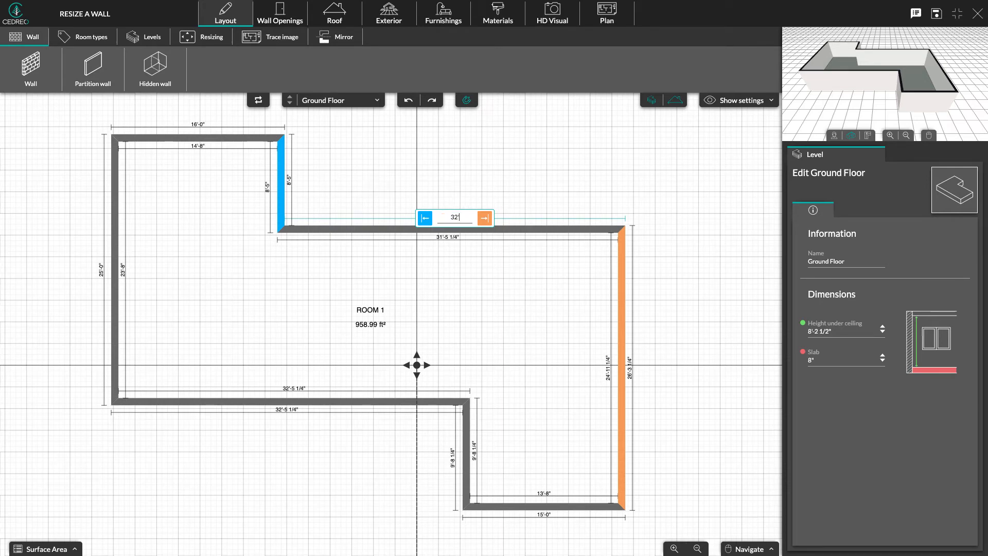
{"action": "mouse_move", "coordinate": [599, 251]}
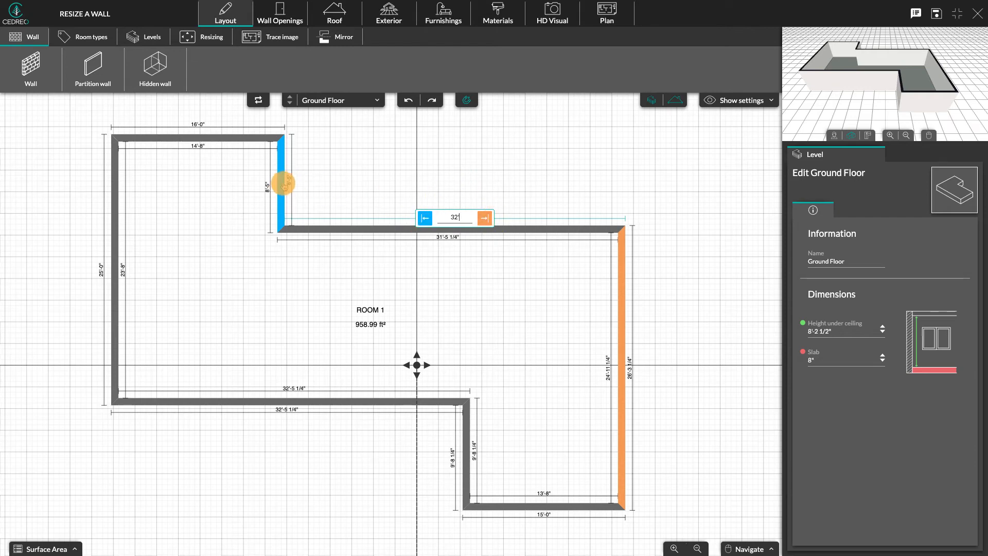
{"action": "mouse_move", "coordinate": [529, 183]}
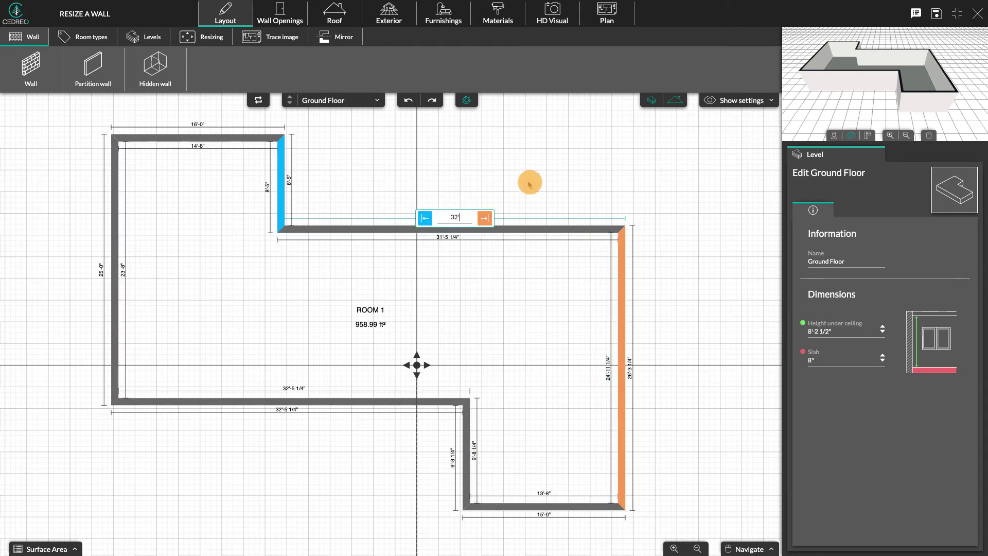
{"action": "mouse_move", "coordinate": [425, 217]}
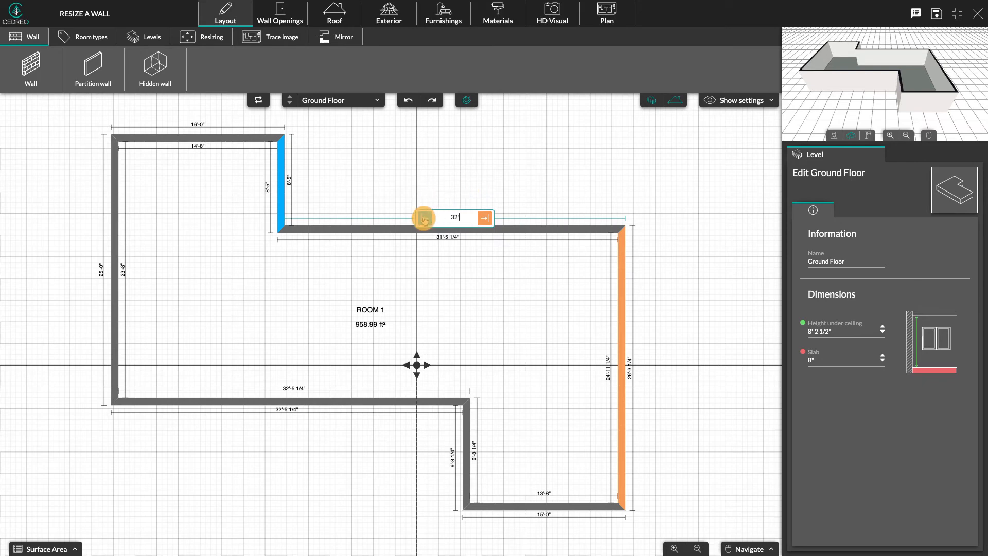